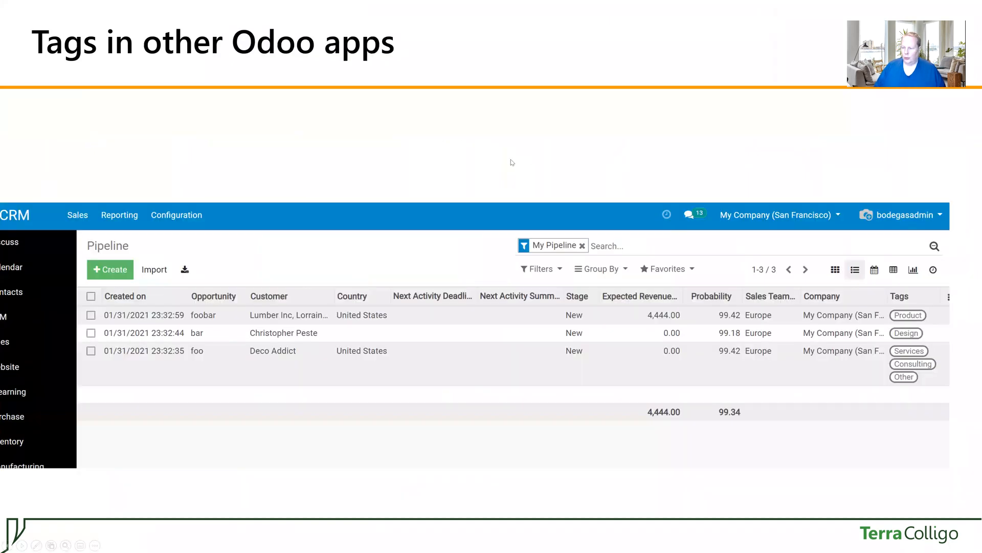
mouse_move(817, 294)
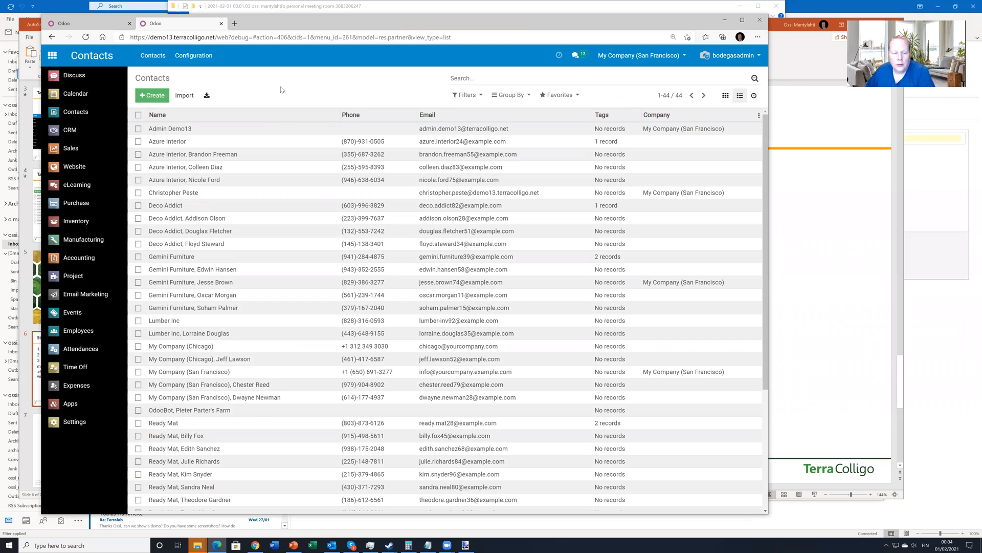
Activate developer mode from the Developer Tools section of Odoo Settings
left_click(181, 346)
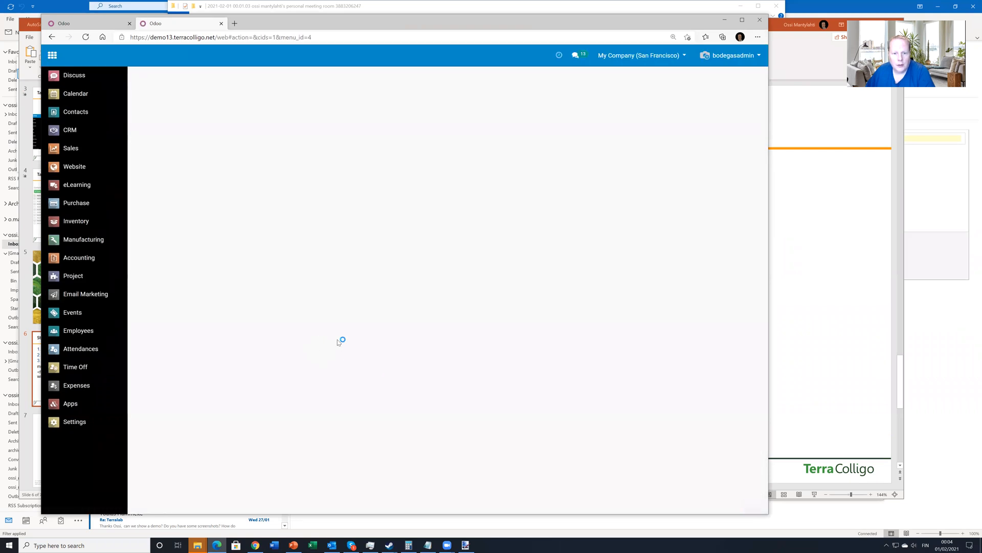
left_click(73, 421)
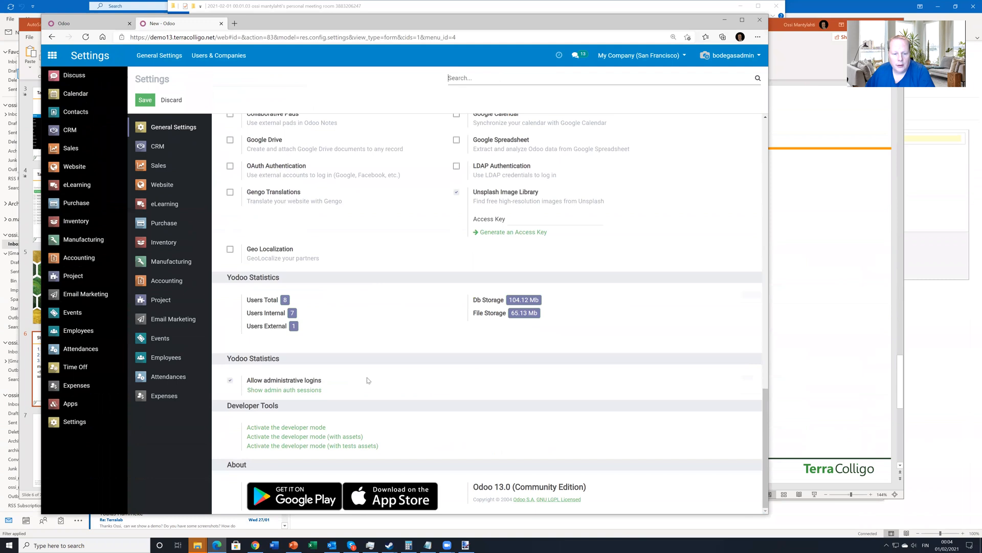
mouse_move(285, 427)
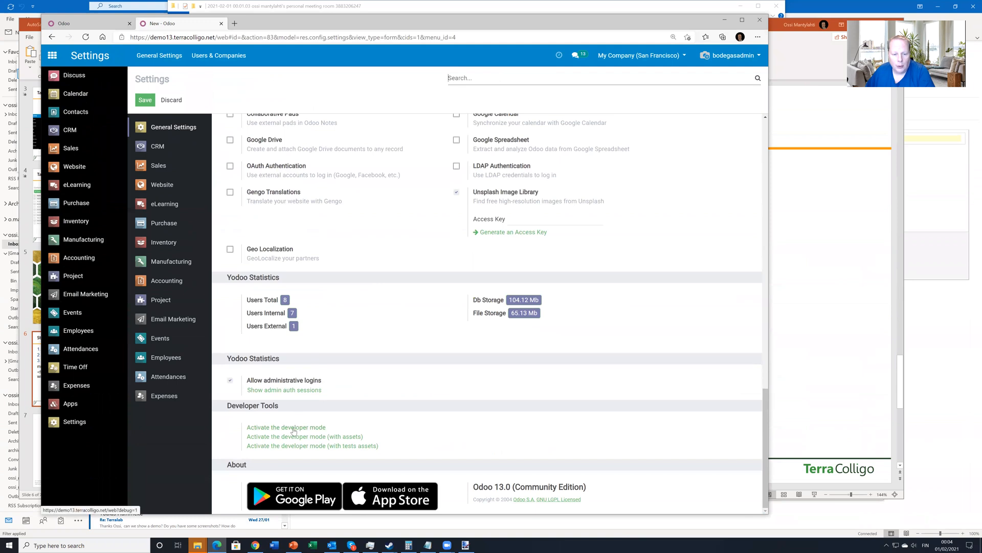
left_click(286, 426)
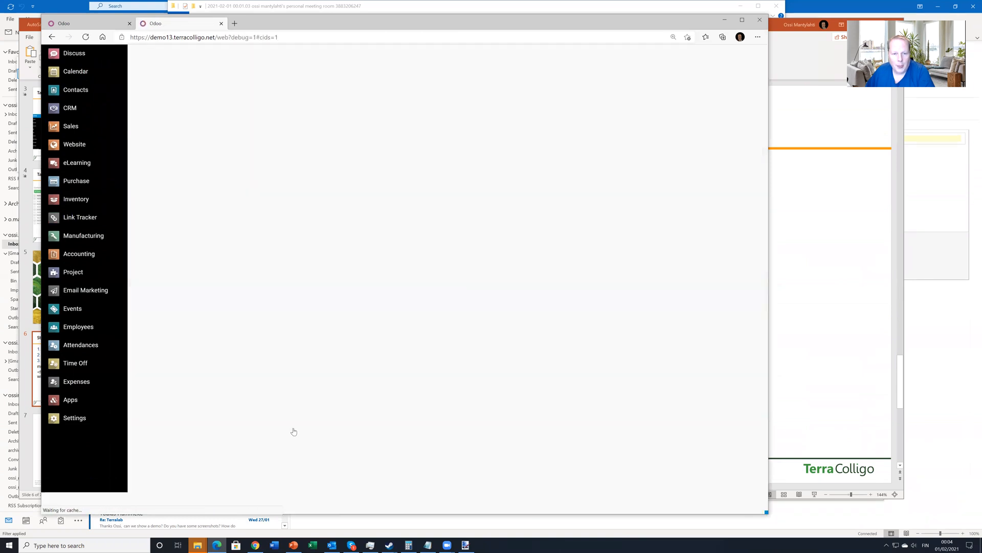
left_click(74, 53)
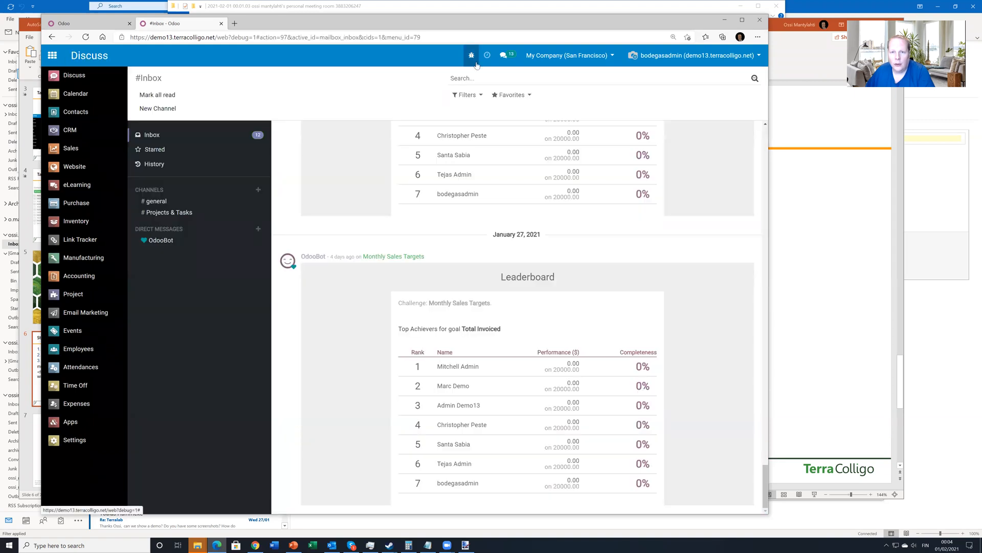
mouse_move(471, 55)
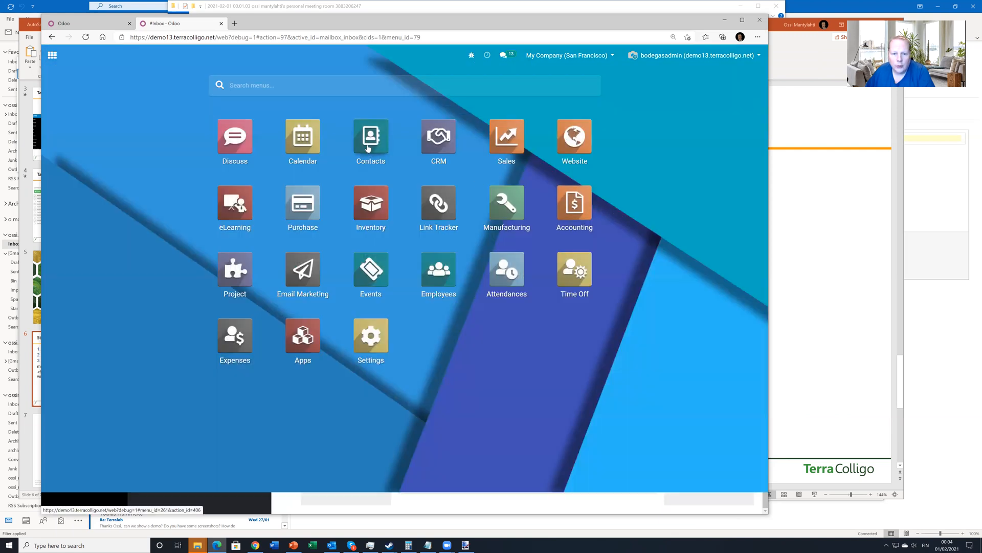
Open Contacts in List view and bring up the bug-icon Developer Tools menu
left_click(371, 136)
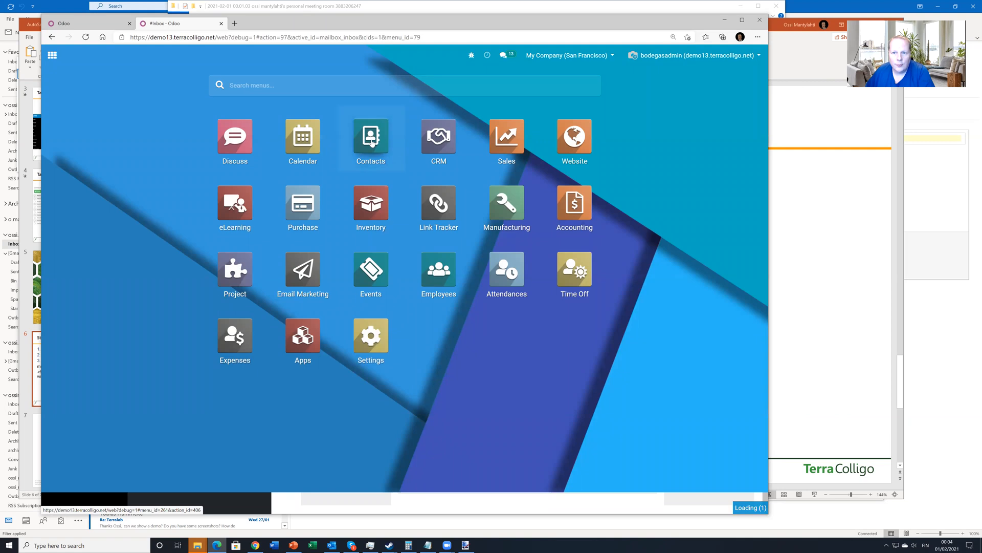
left_click(370, 136)
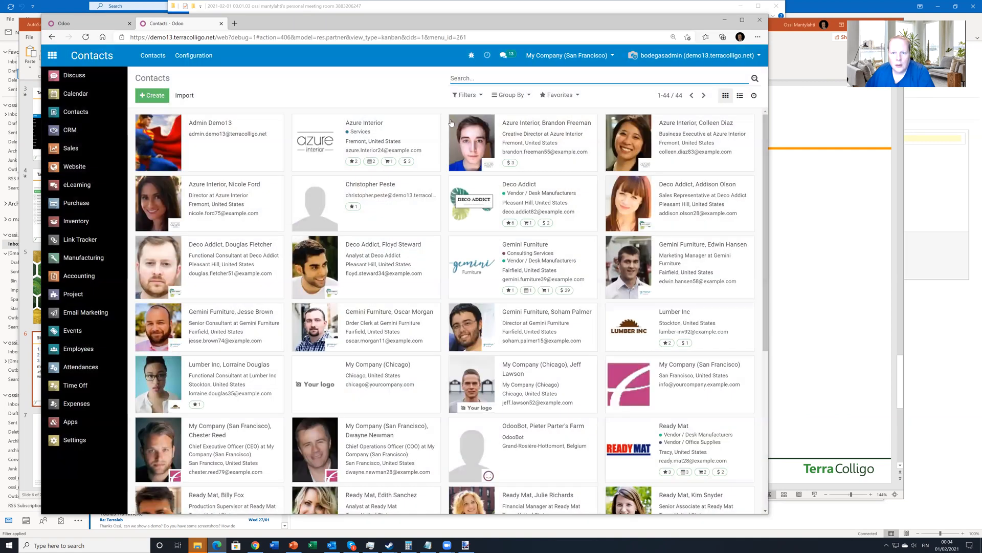
left_click(739, 95)
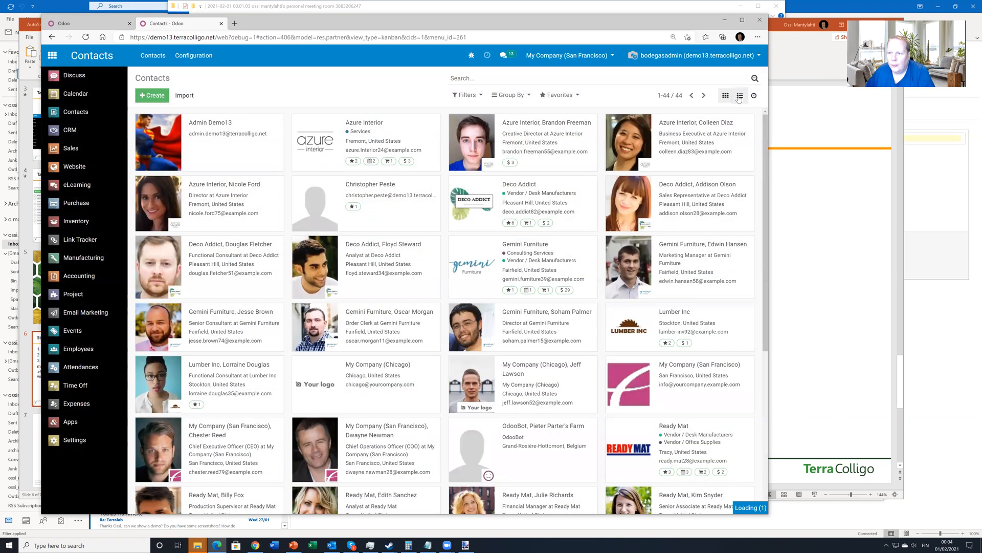
left_click(740, 95)
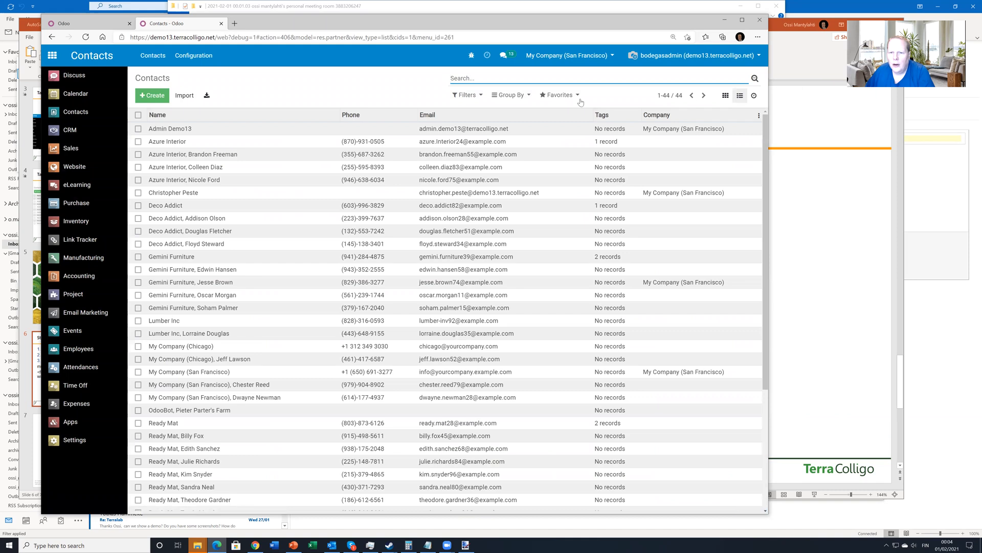
mouse_move(471, 55)
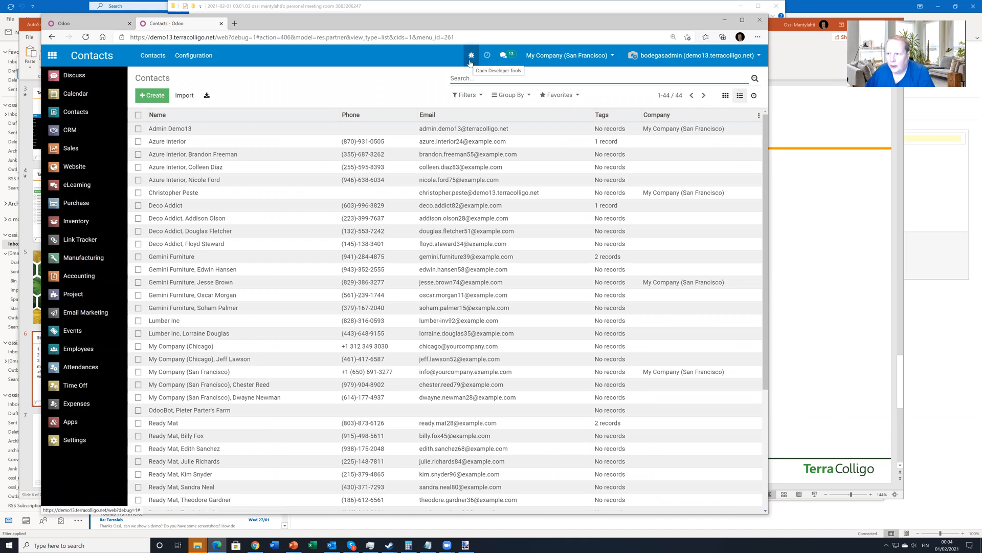
left_click(471, 56)
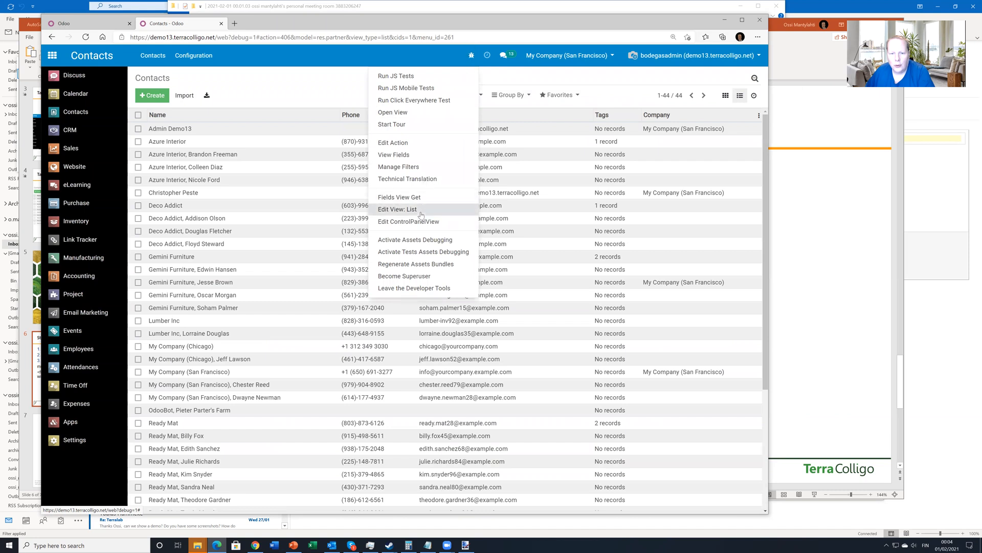
Edit the list view so category_id has string 'Tags' and widget many2many_tags, and save
left_click(397, 209)
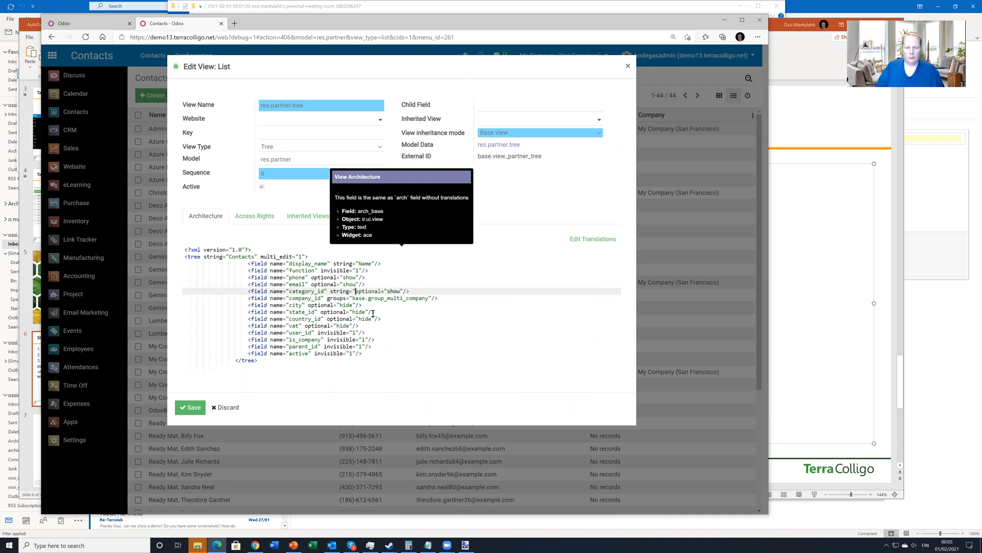
type("Tags\"")
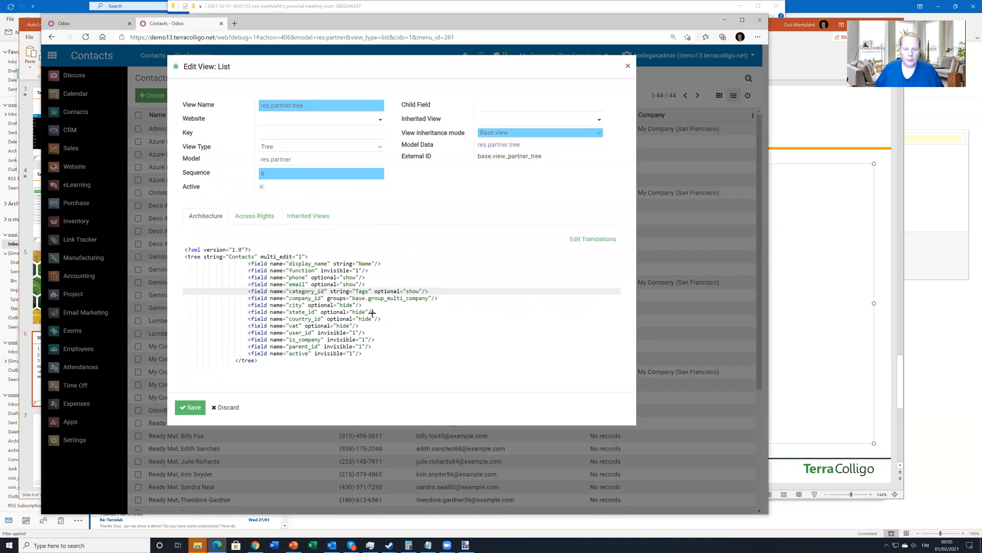
type("widget=\"many2many_tags\"")
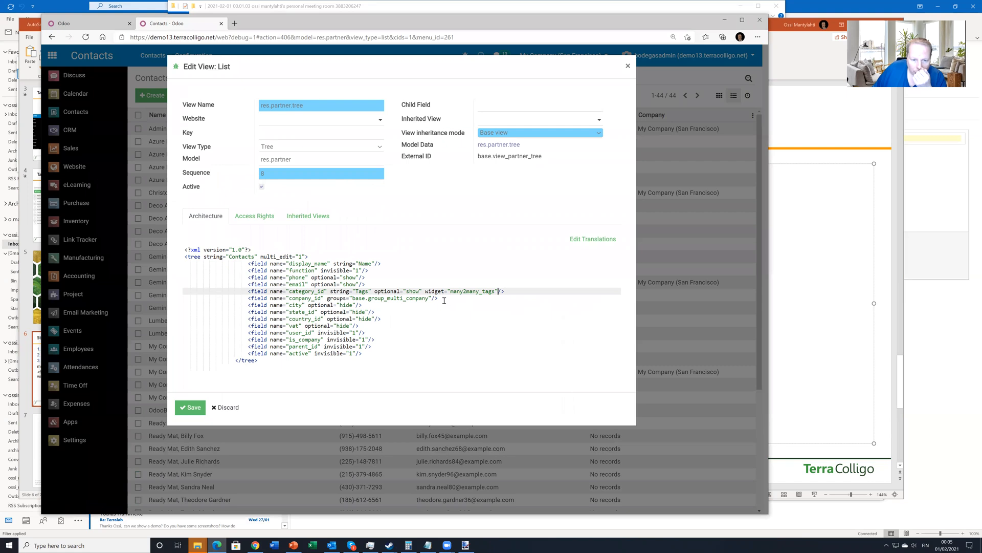
left_click(190, 407)
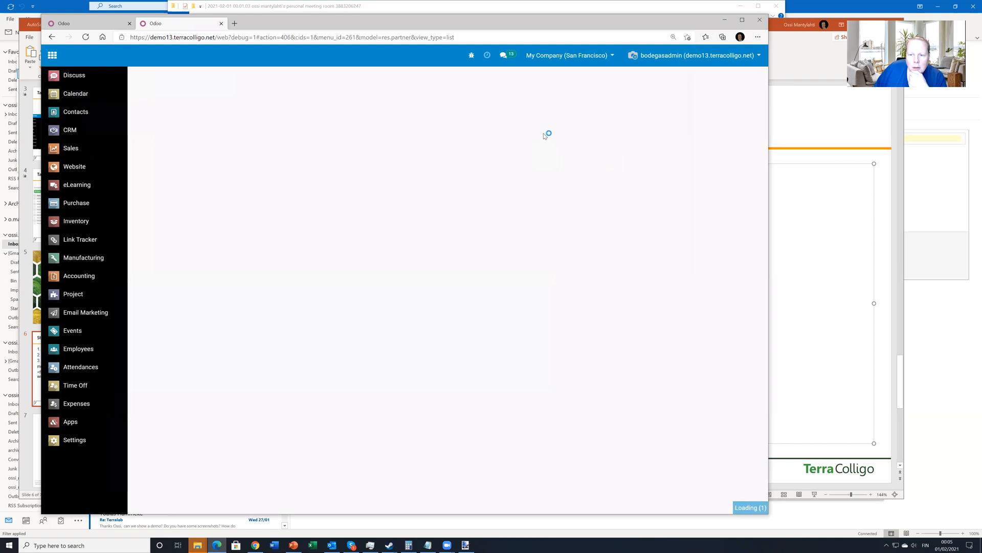
left_click(75, 111)
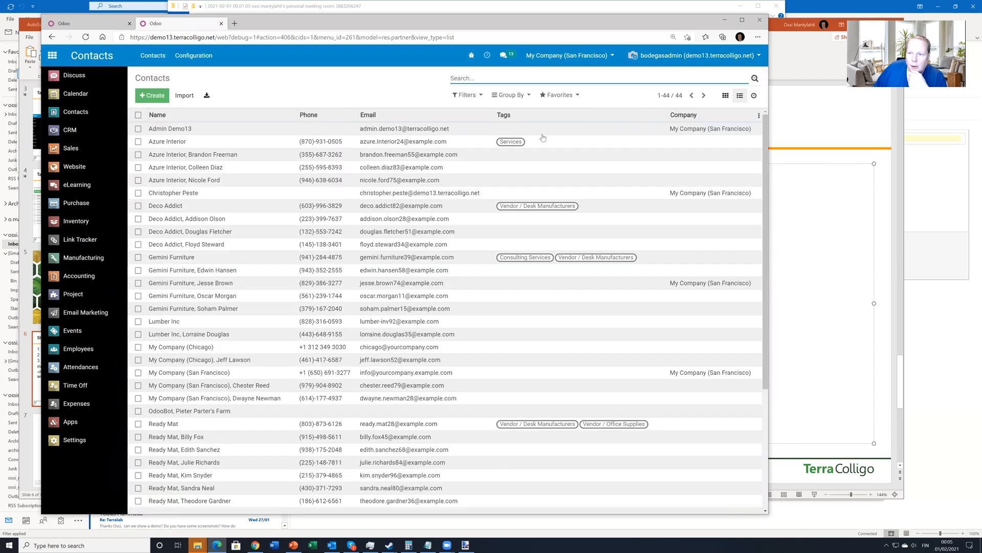
mouse_move(503, 115)
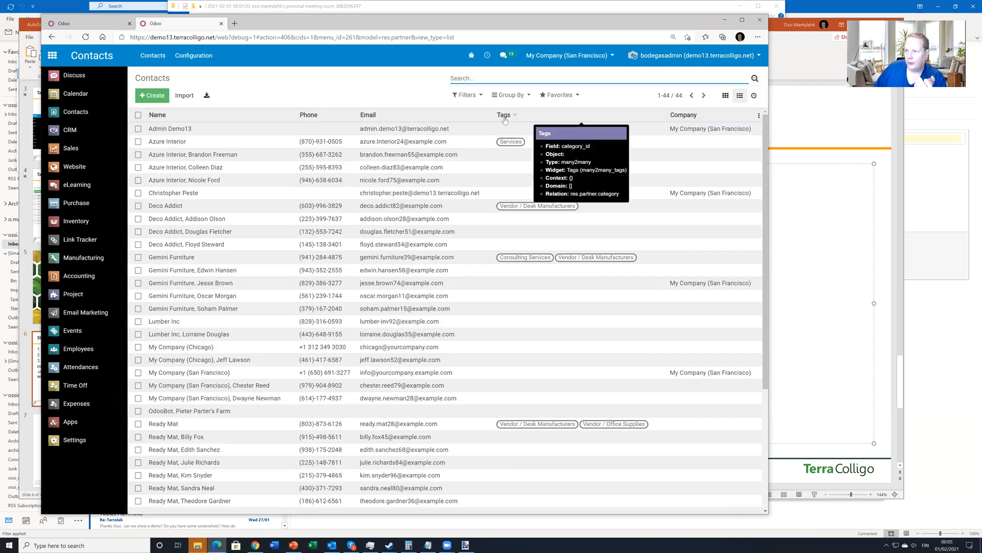
mouse_move(541, 209)
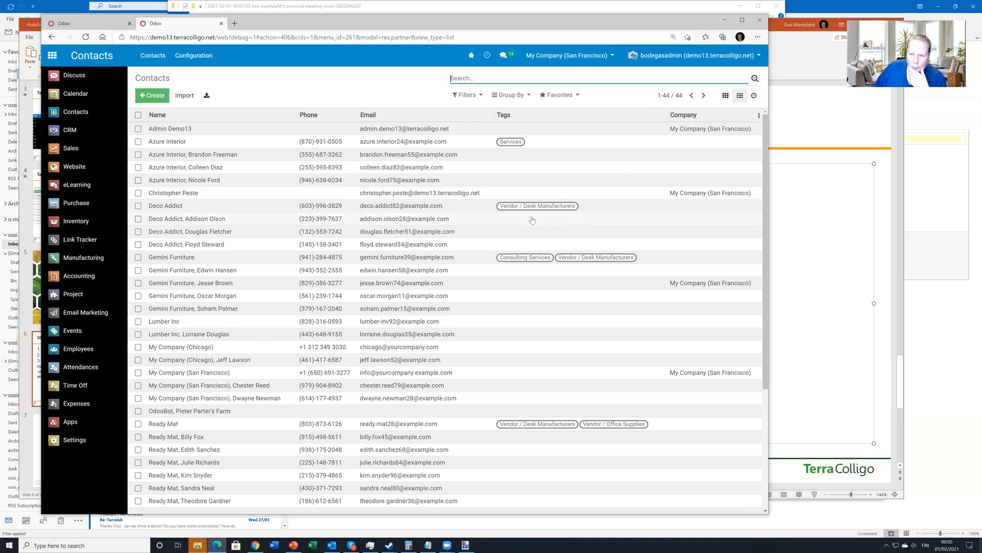
mouse_move(544, 222)
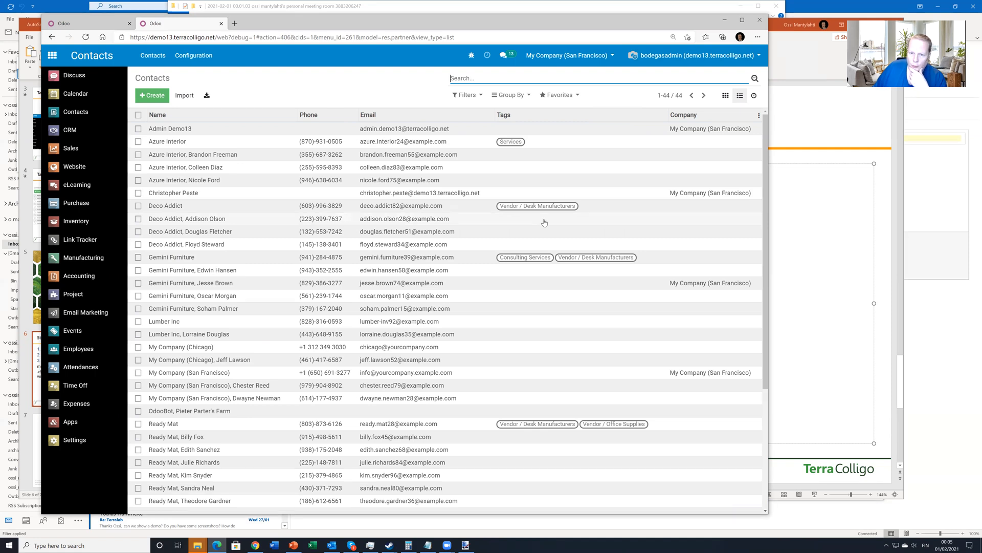
mouse_move(135, 218)
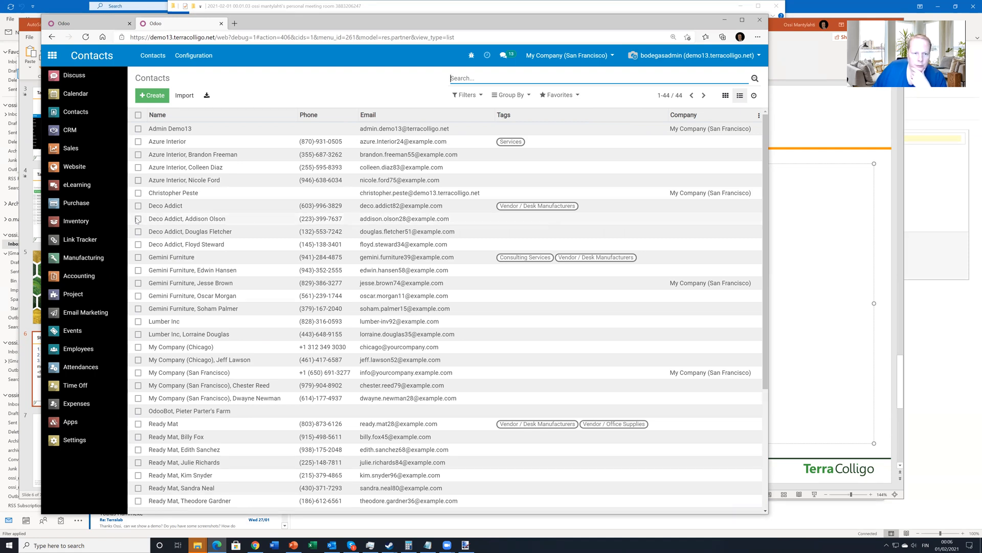
Mass-tag three selected contacts, including both Deco Addict contacts, with Prospects
left_click(138, 218)
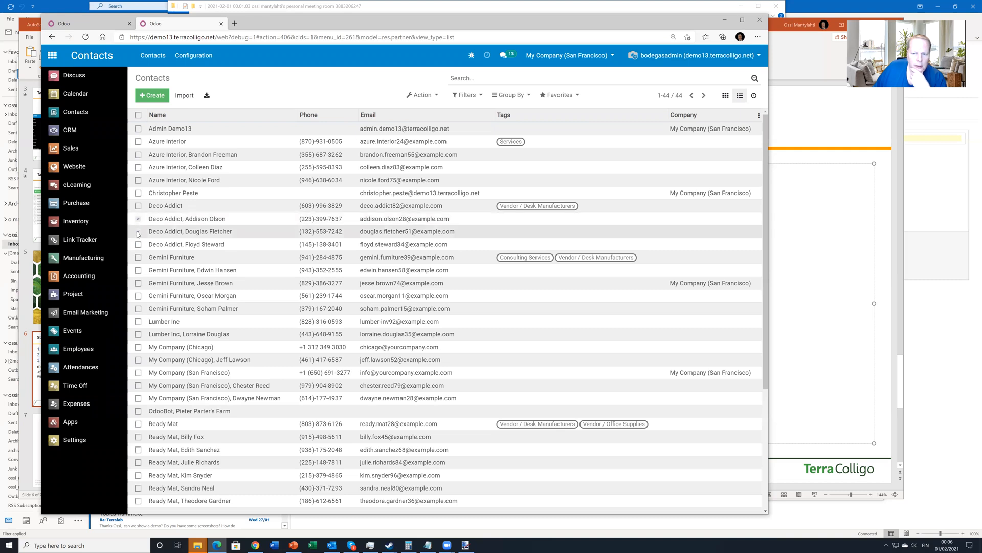
left_click(138, 232)
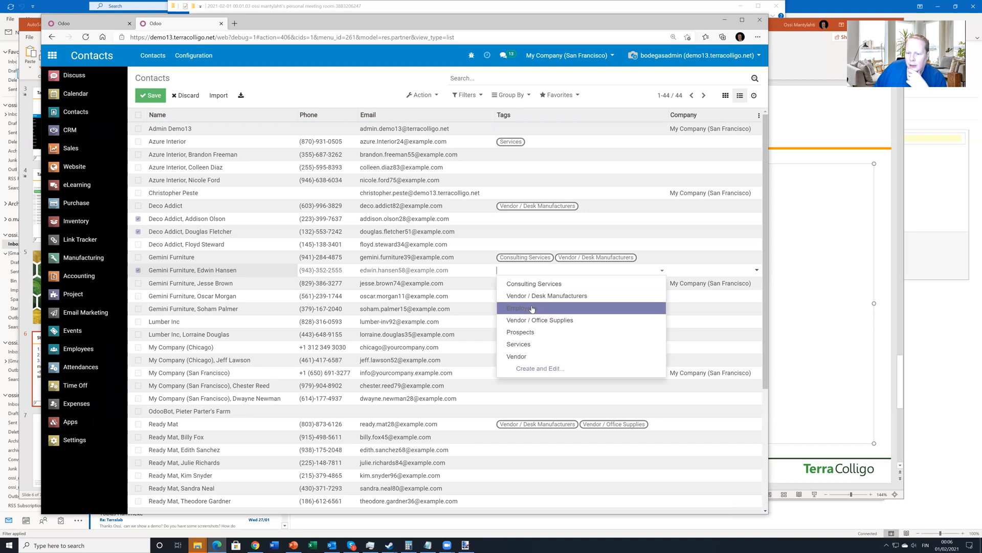
left_click(518, 308)
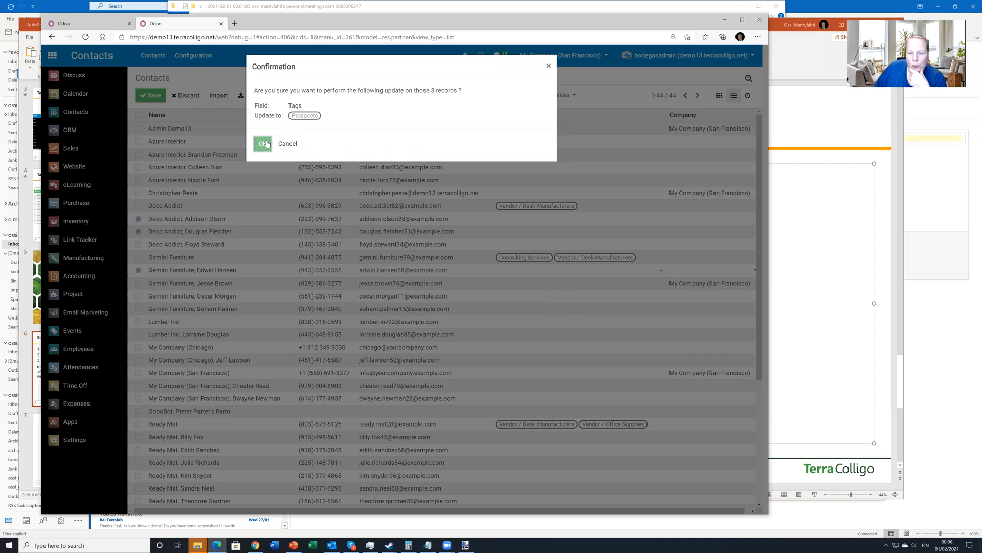
left_click(262, 143)
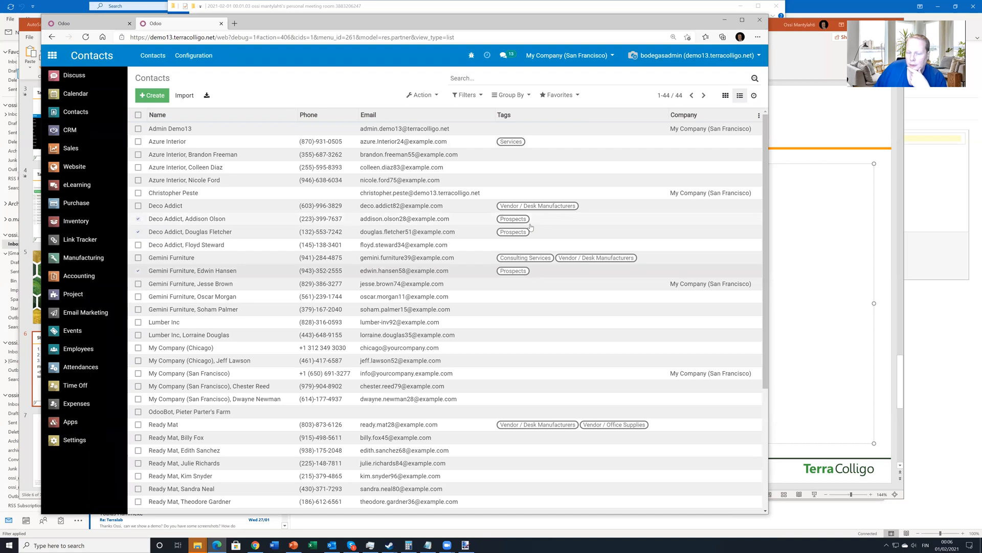
mouse_move(580, 281)
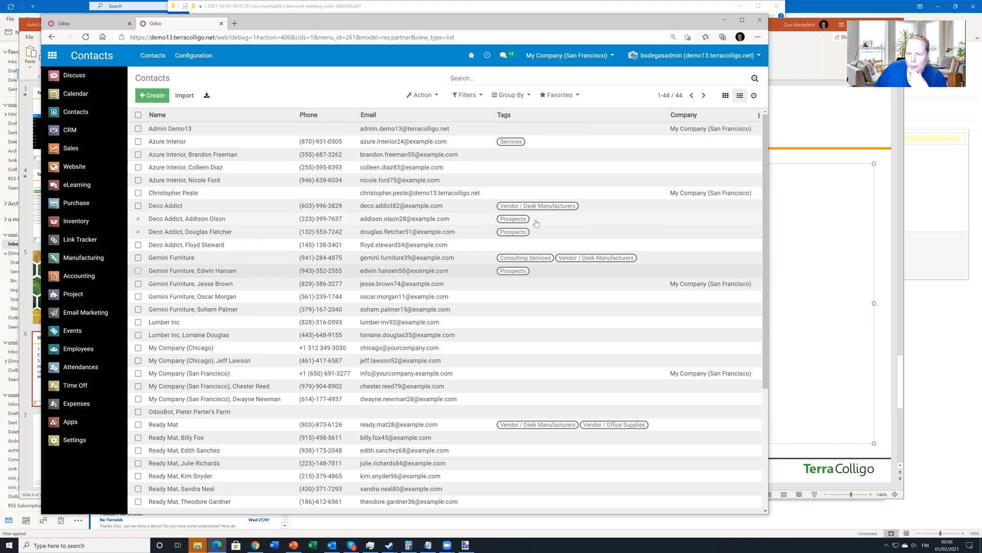
Remove the Prospects tag from Addison Olson and Douglas Fletcher
left_click(537, 218)
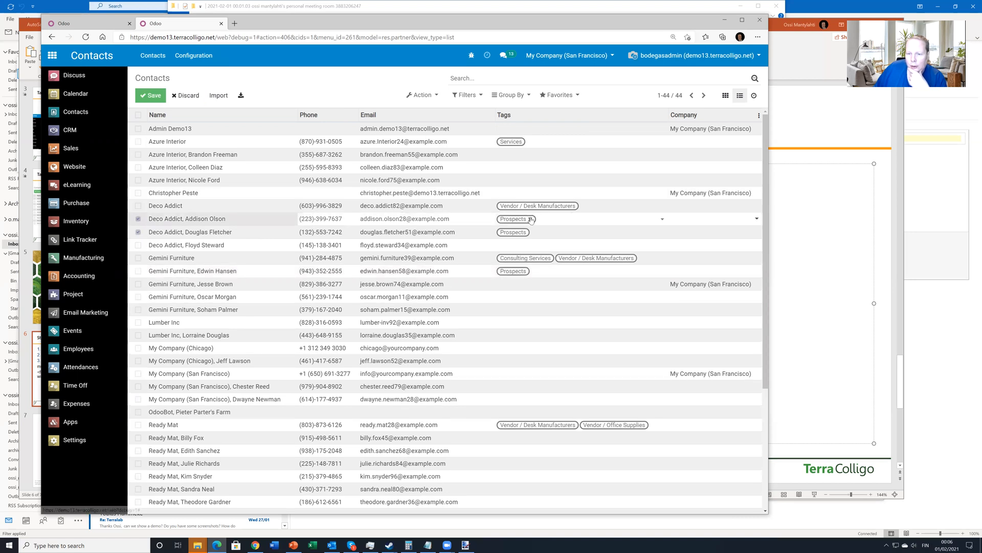
left_click(529, 218)
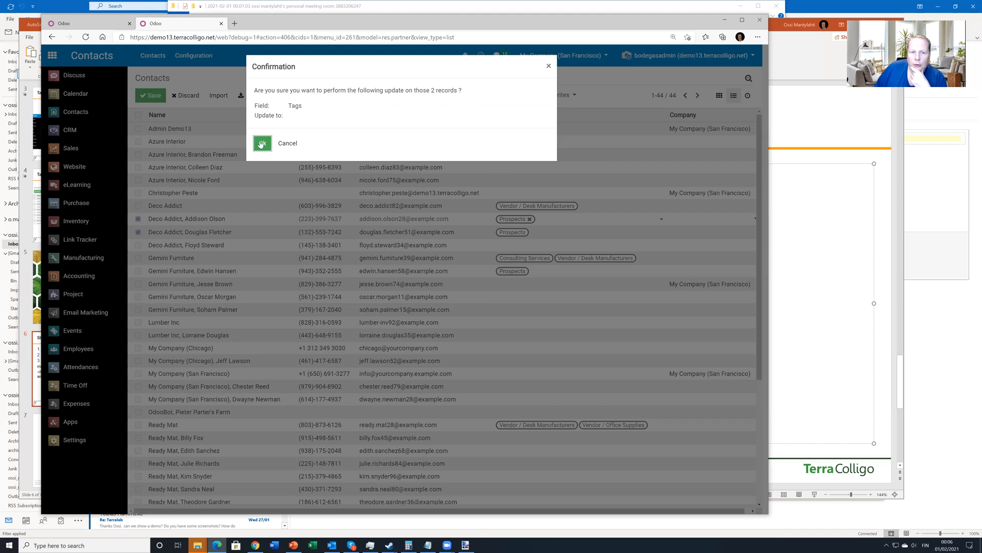
left_click(262, 143)
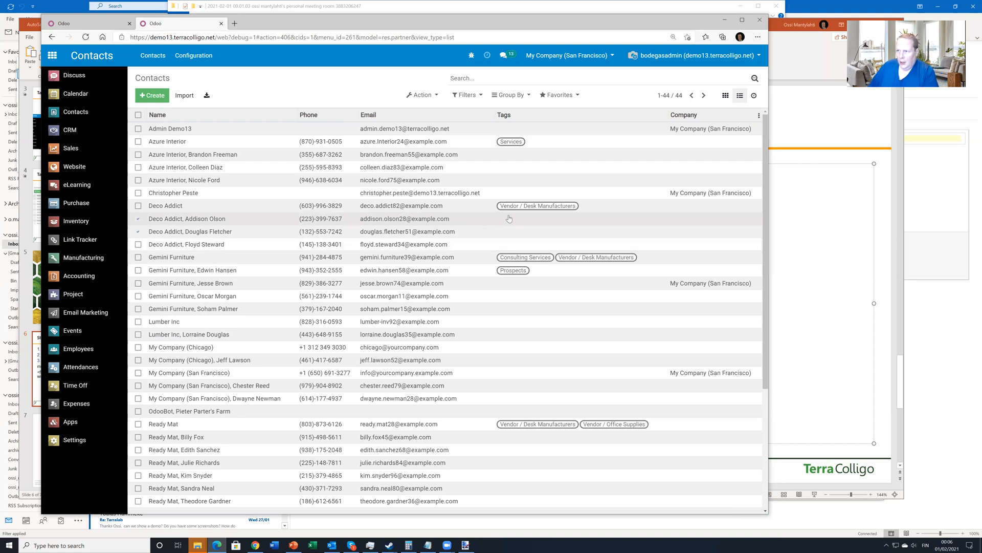
mouse_move(148, 234)
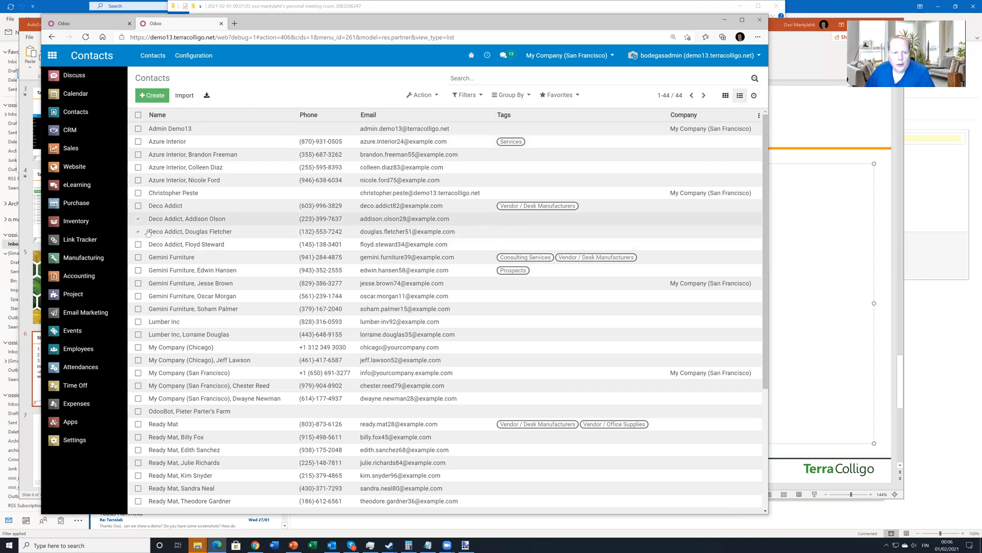
left_click(137, 115)
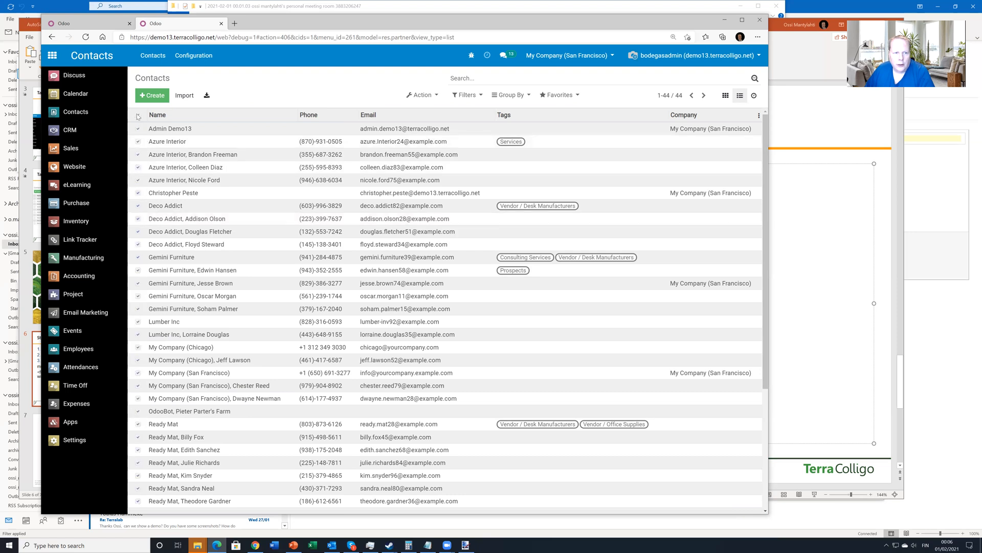
left_click(138, 116)
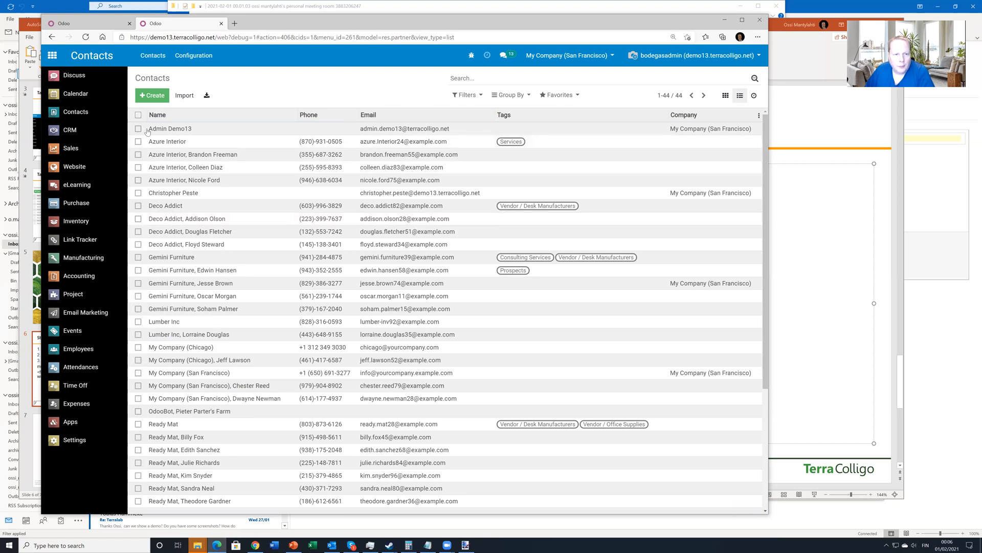
left_click(167, 141)
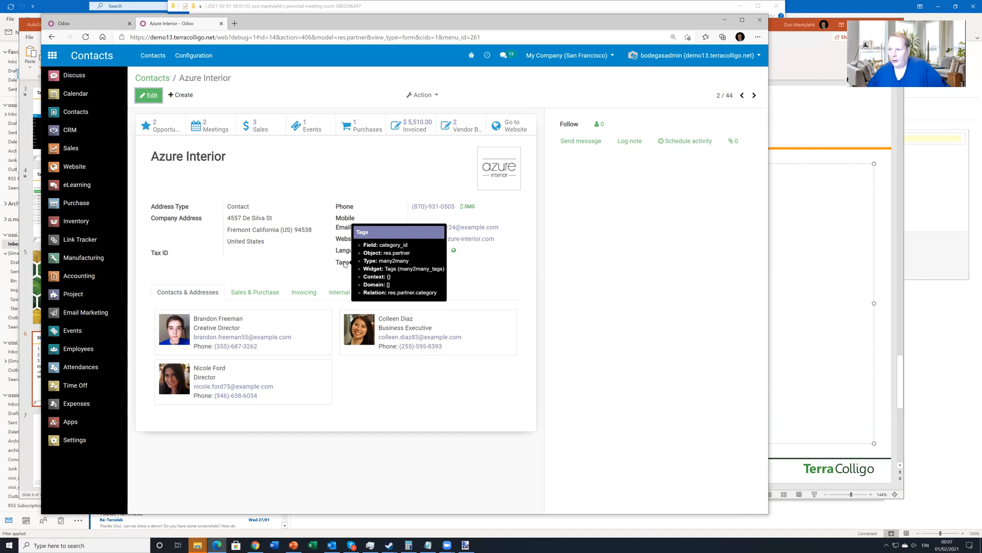
left_click(255, 292)
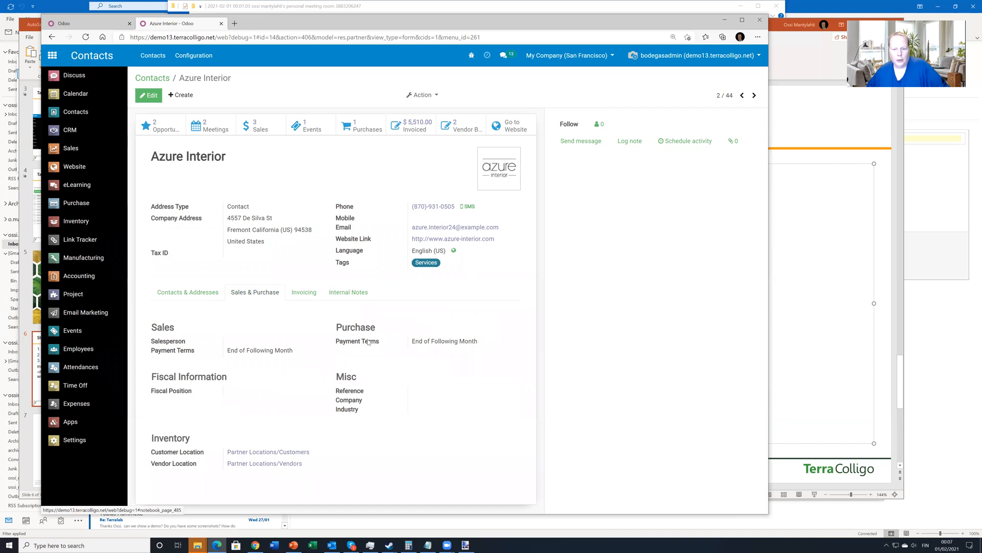
mouse_move(357, 341)
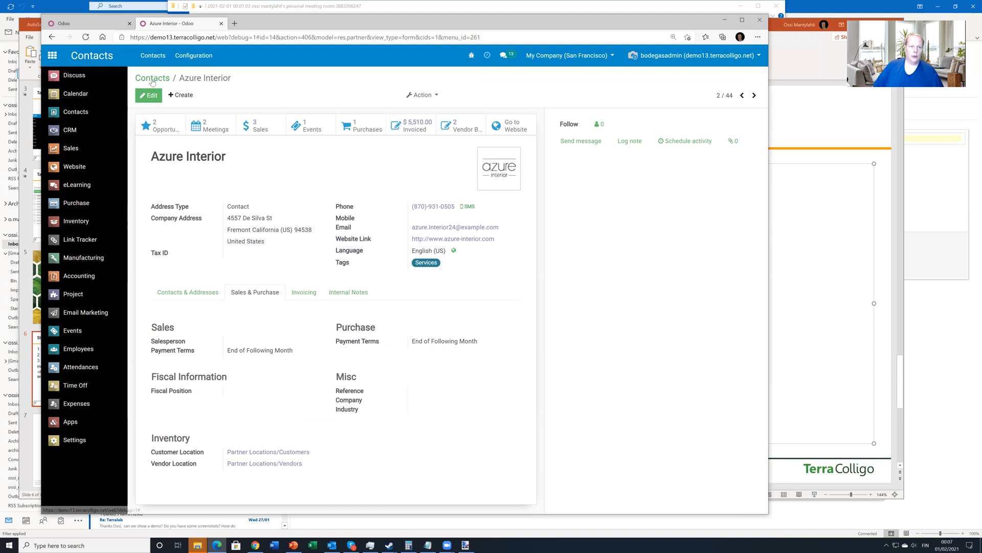
left_click(152, 78)
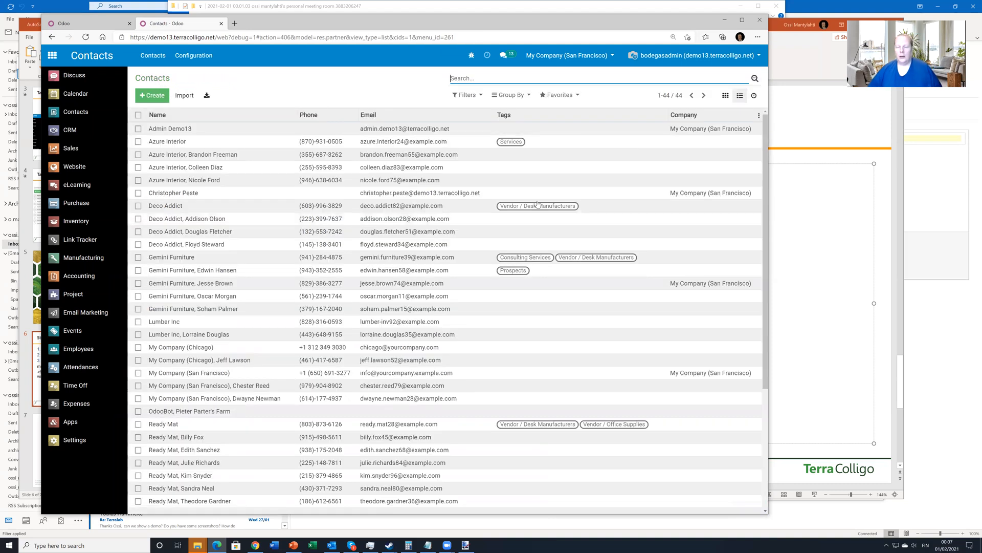